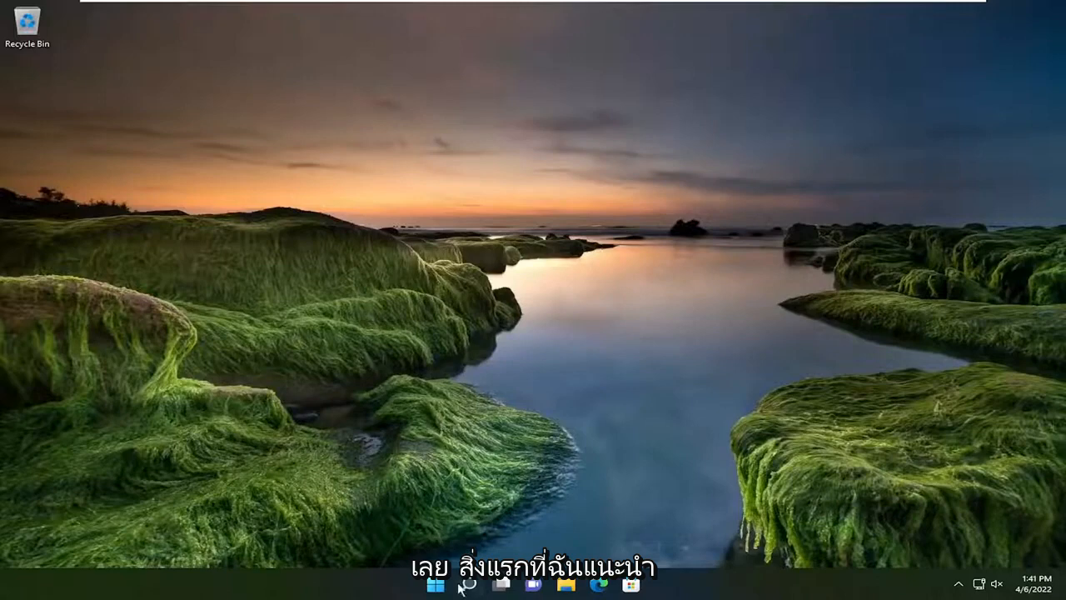
Search for 'device manager' from Start to launch Device Manager.
{"action": "left_click", "coordinate": [468, 583]}
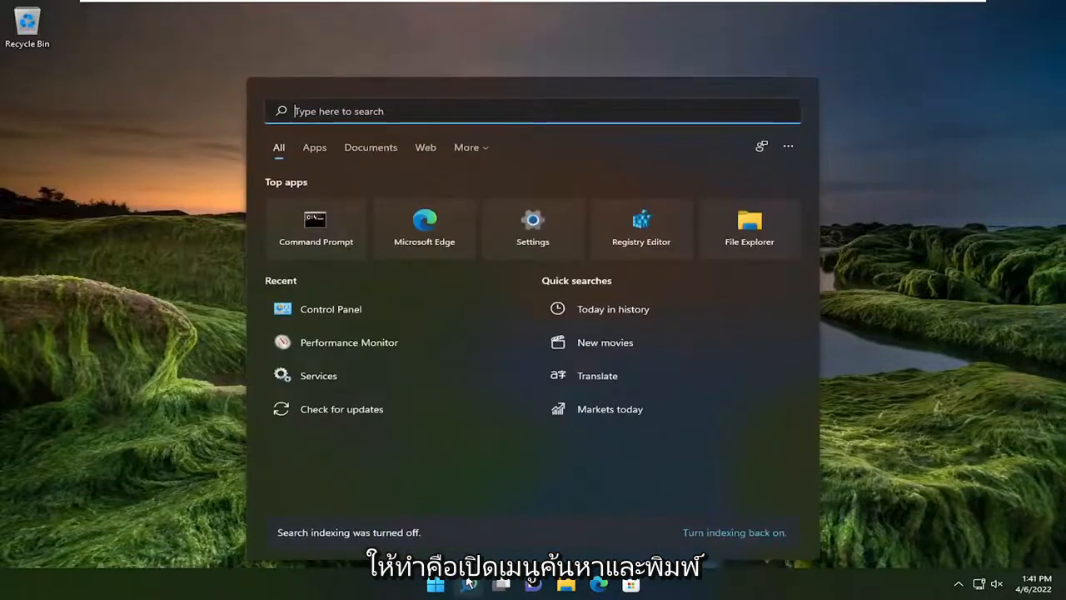
{"action": "type", "text": "device manager"}
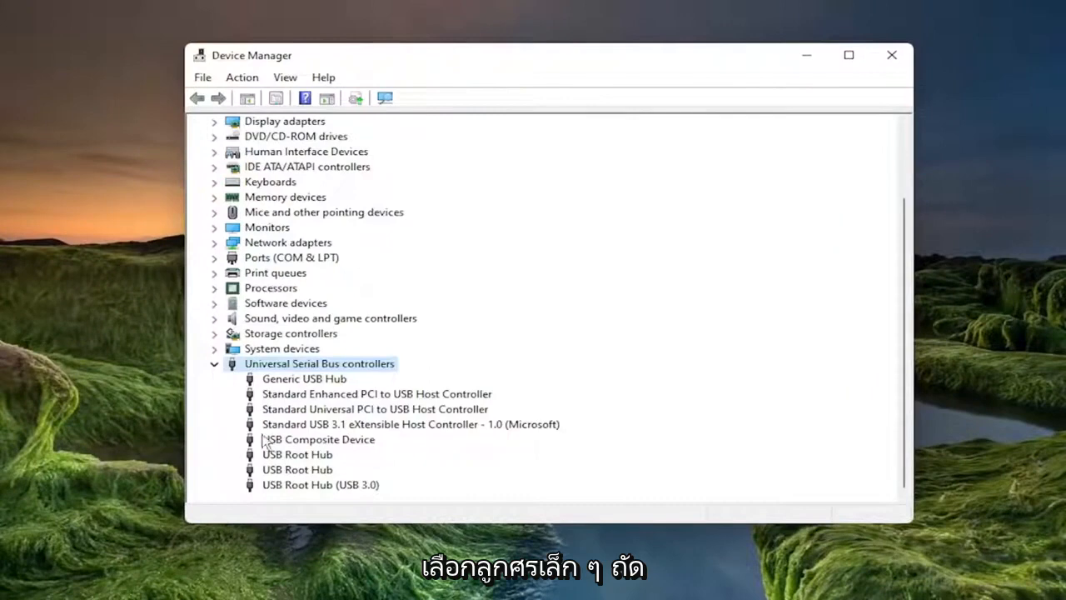
{"action": "mouse_move", "coordinate": [290, 457]}
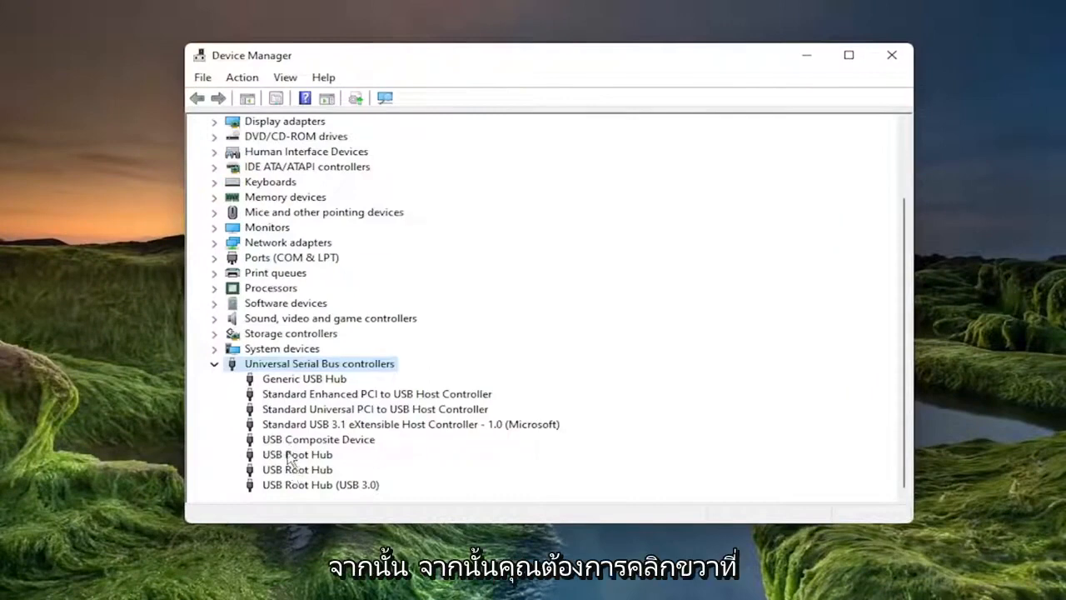
Reinstall the Generic USB Hub driver via Update driver > Browse my computer > Let me pick, then close Device Manager.
{"action": "right_click", "coordinate": [303, 378]}
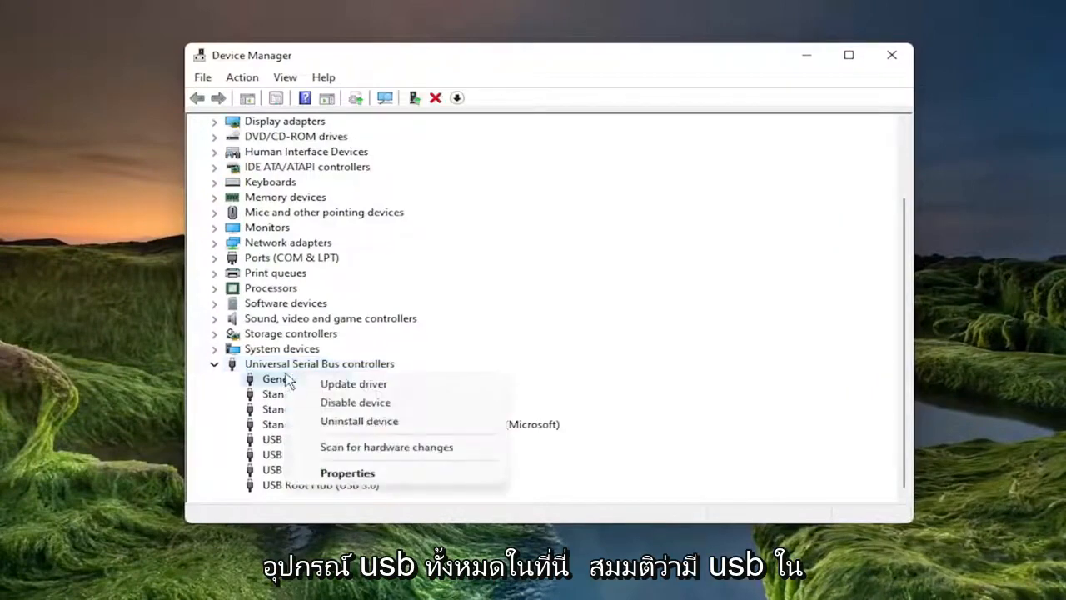
{"action": "left_click", "coordinate": [353, 383]}
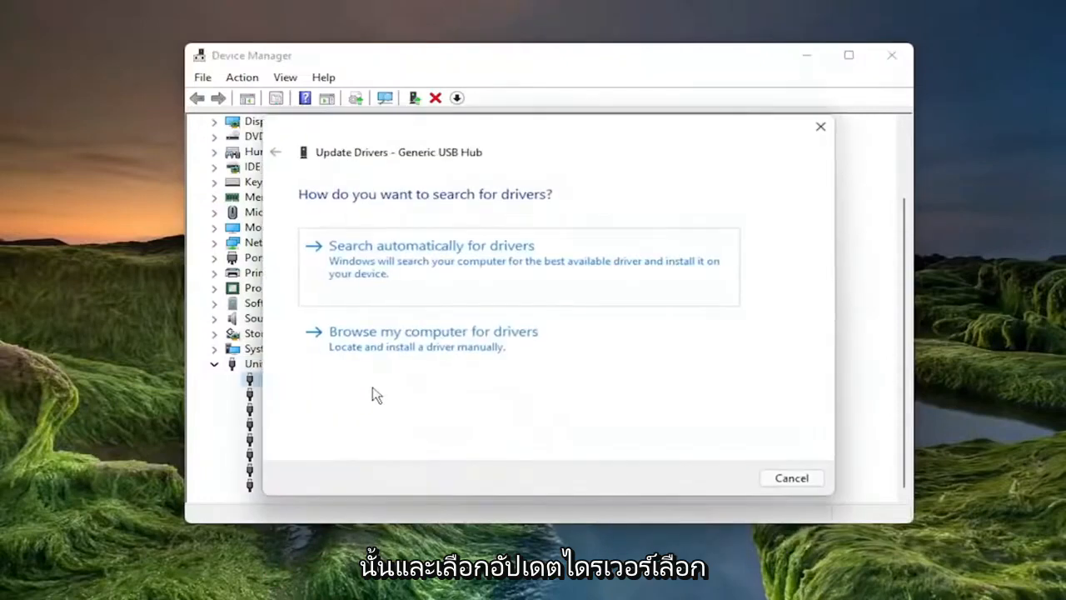
{"action": "left_click", "coordinate": [433, 330]}
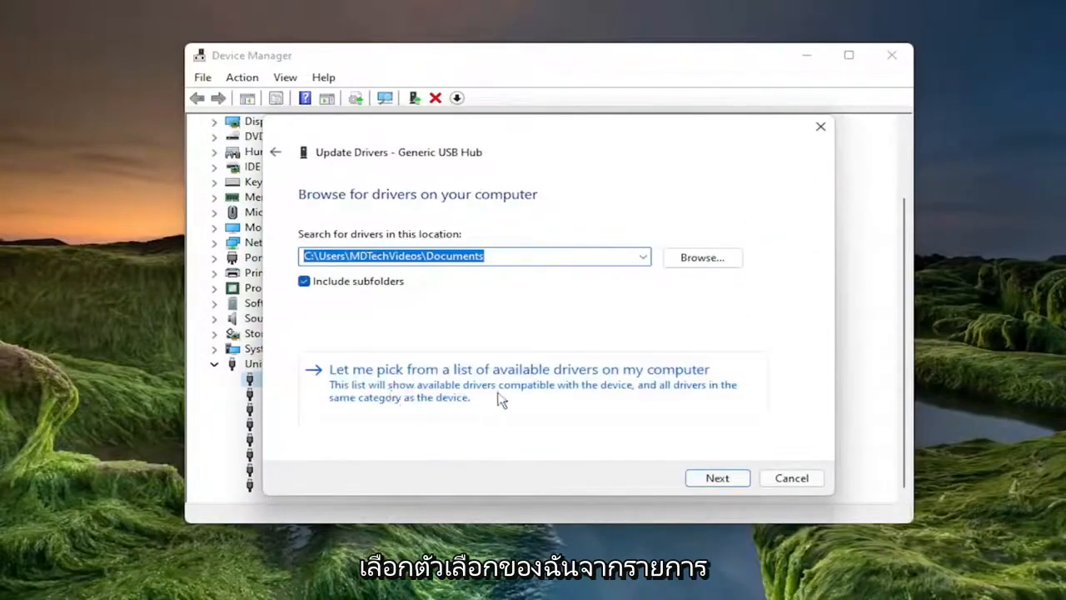
{"action": "left_click", "coordinate": [520, 370]}
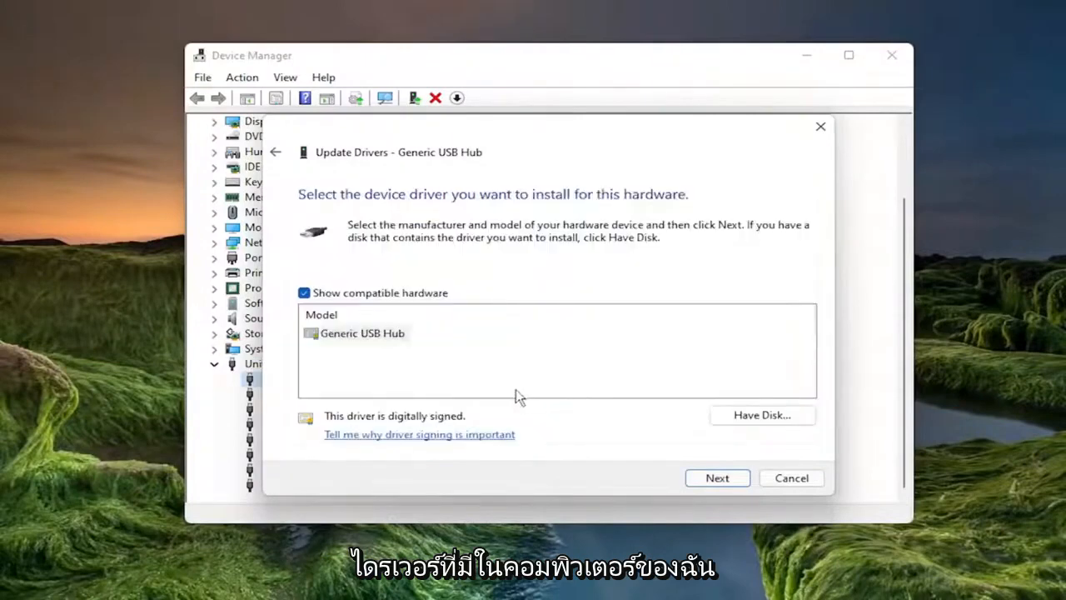
{"action": "left_click", "coordinate": [363, 333]}
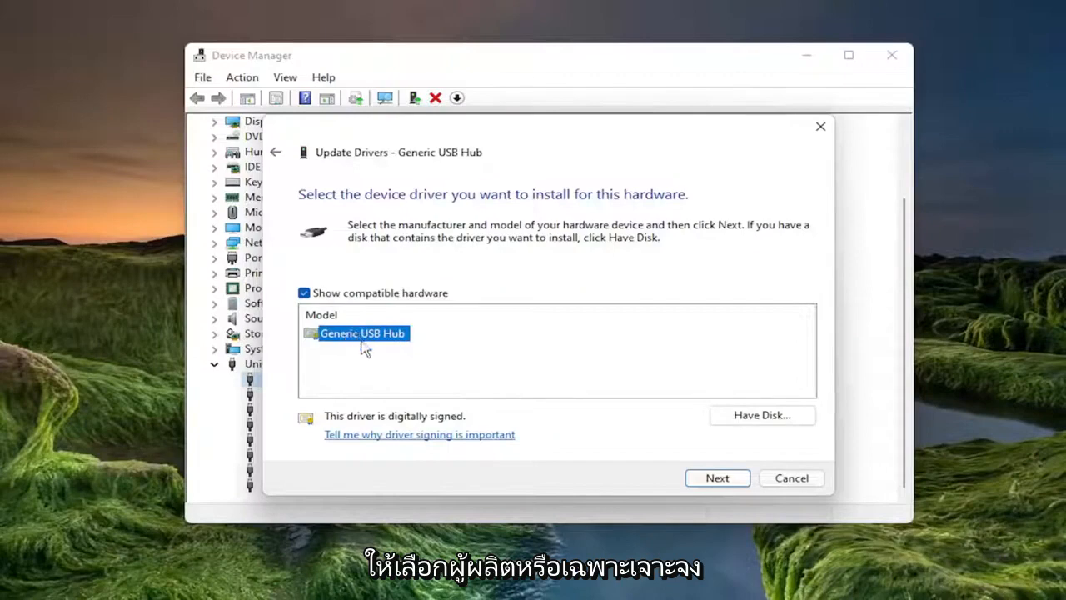
{"action": "mouse_move", "coordinate": [746, 487]}
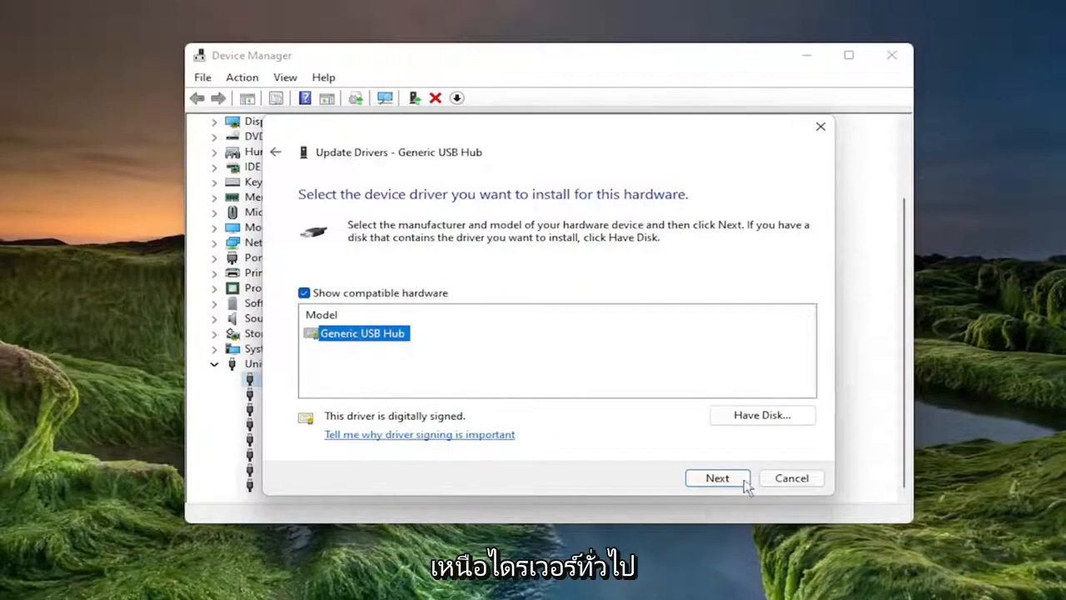
{"action": "left_click", "coordinate": [716, 477]}
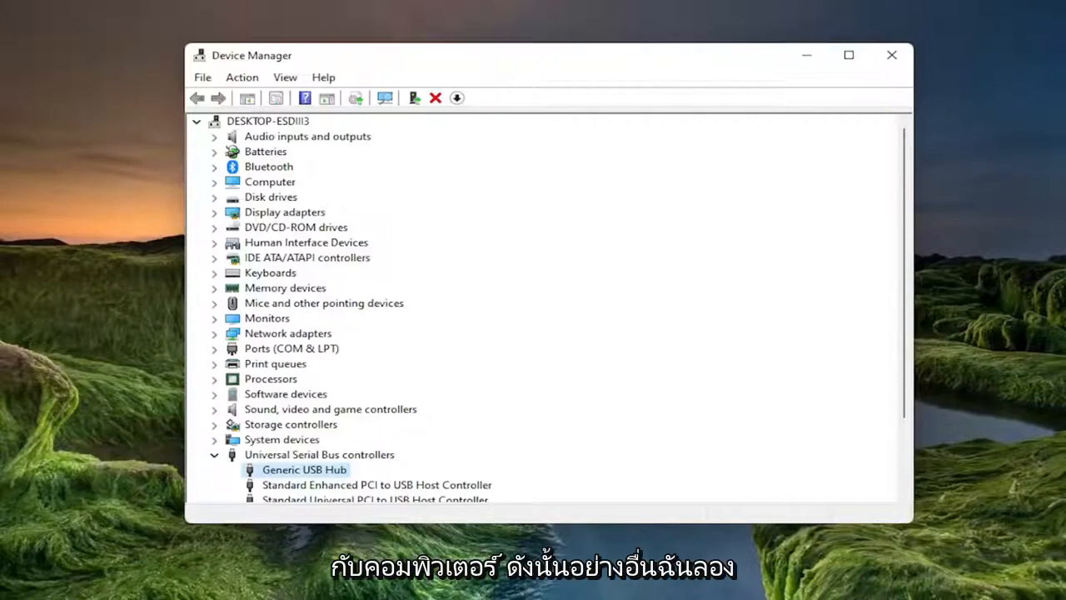
{"action": "mouse_move", "coordinate": [554, 420]}
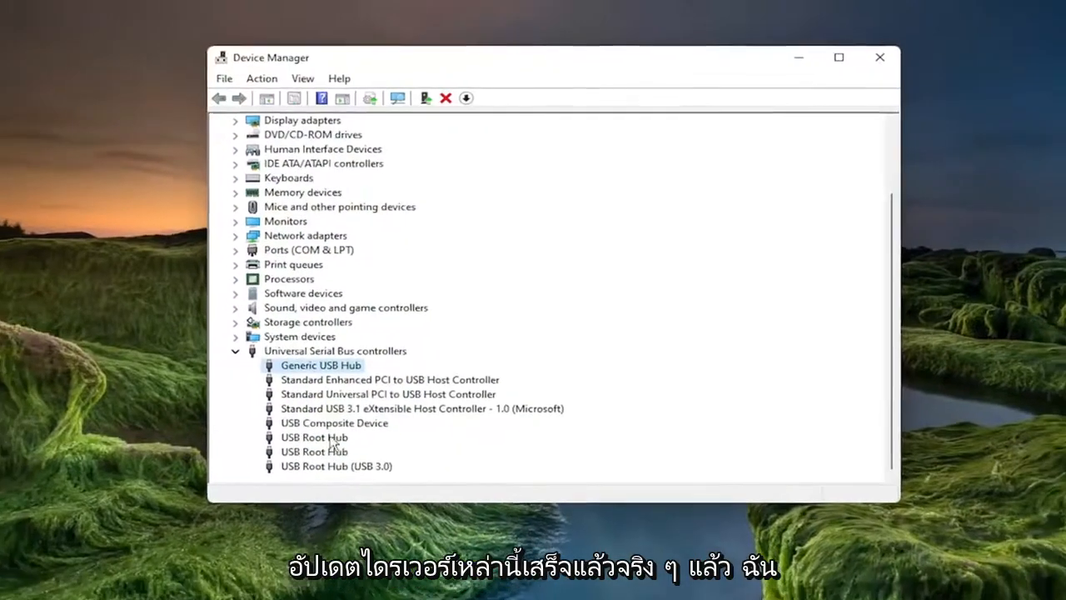
{"action": "left_click", "coordinate": [880, 57]}
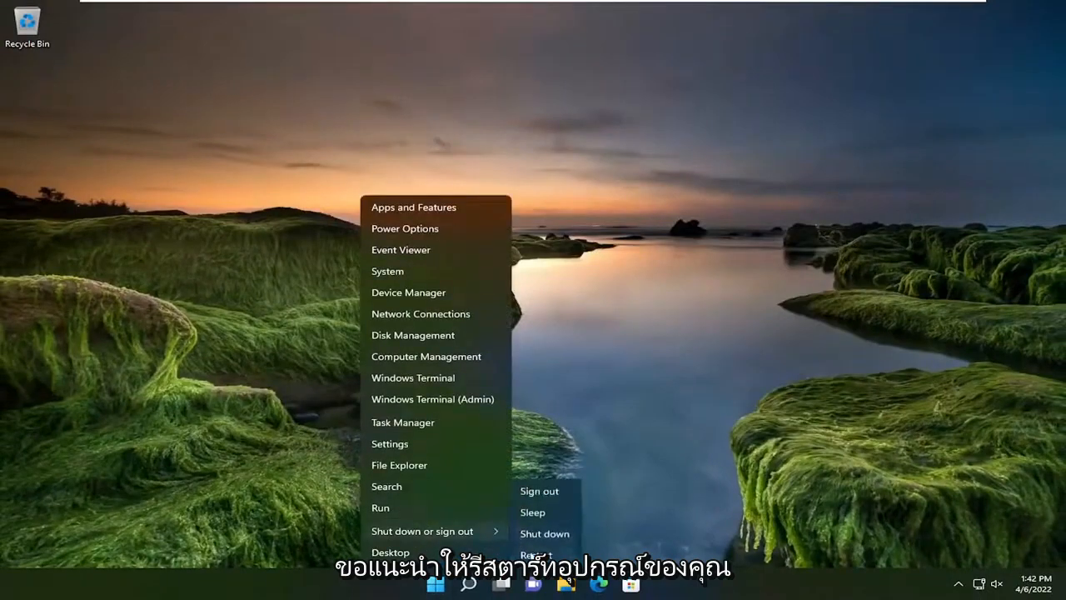
Restart the PC from the Win+X Shut down or sign out menu.
{"action": "left_click", "coordinate": [536, 553]}
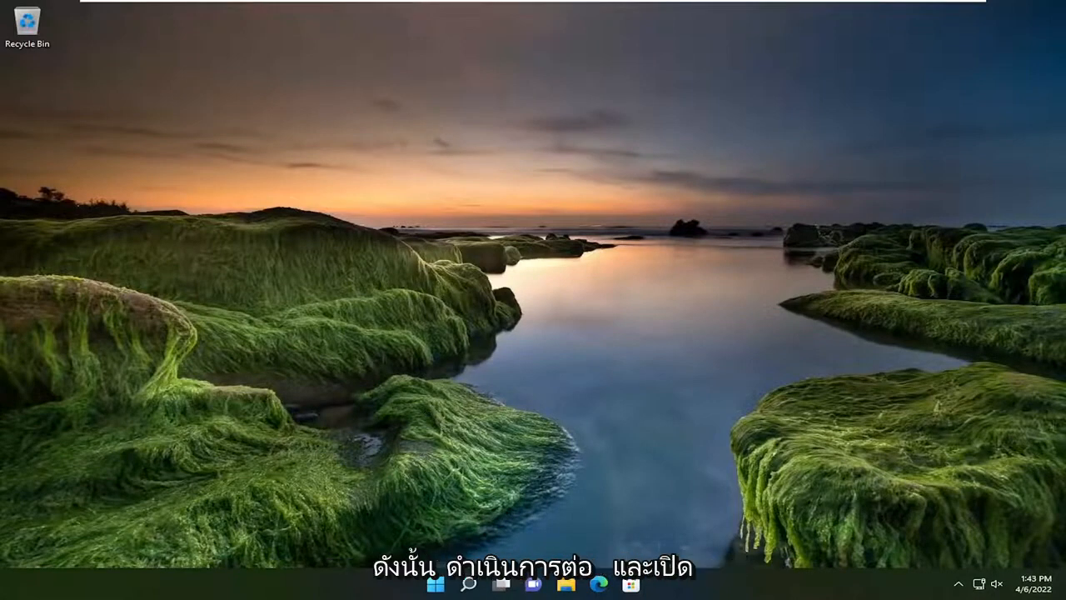
Search 'cmd', run Command Prompt as administrator and confirm the UAC prompt.
{"action": "left_click", "coordinate": [469, 583]}
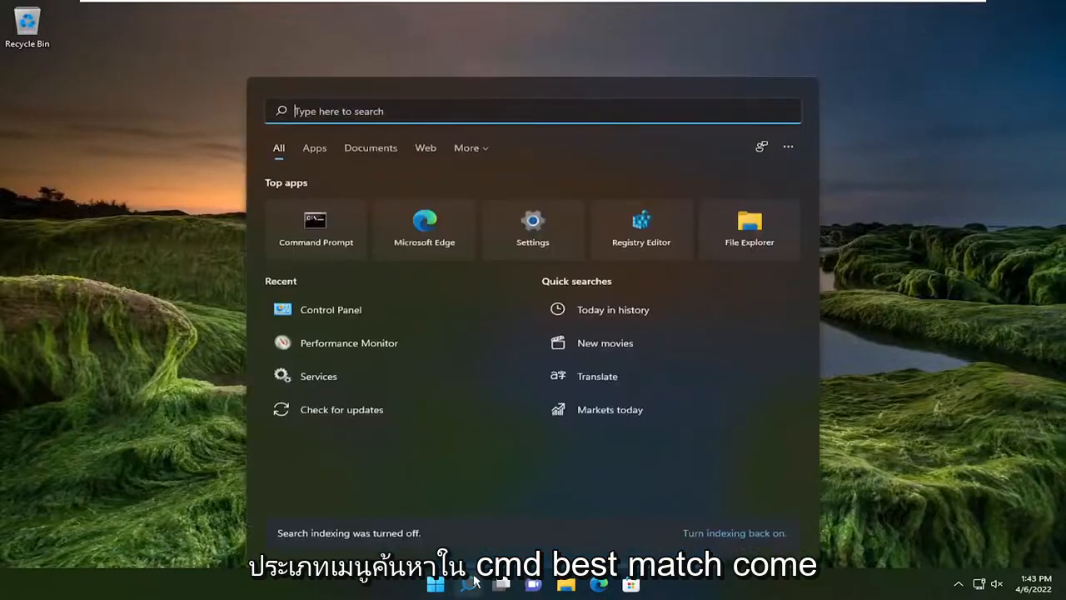
{"action": "type", "text": "cmd"}
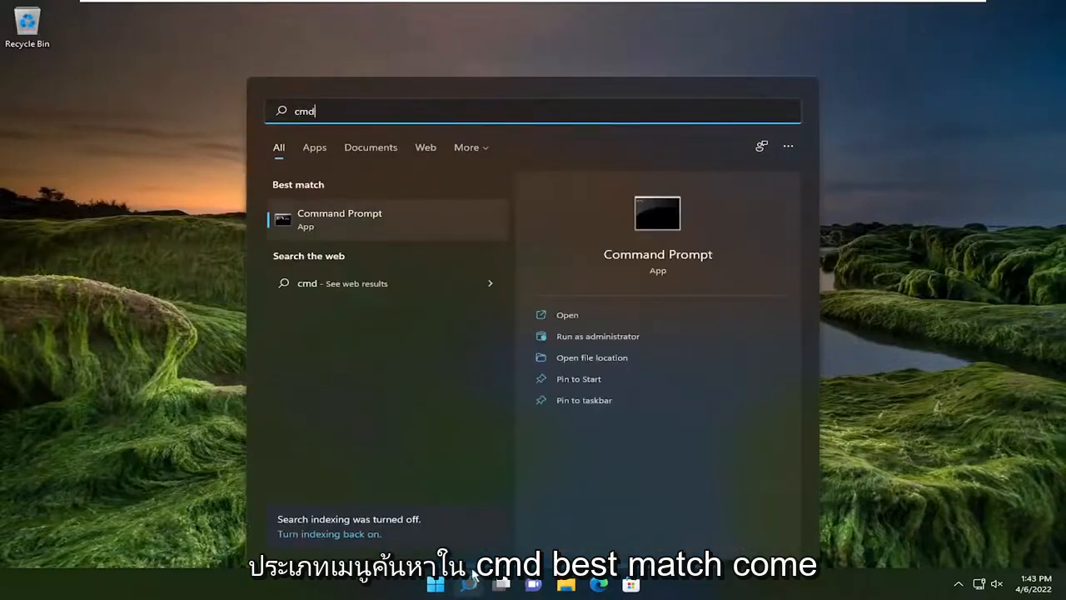
{"action": "right_click", "coordinate": [340, 220]}
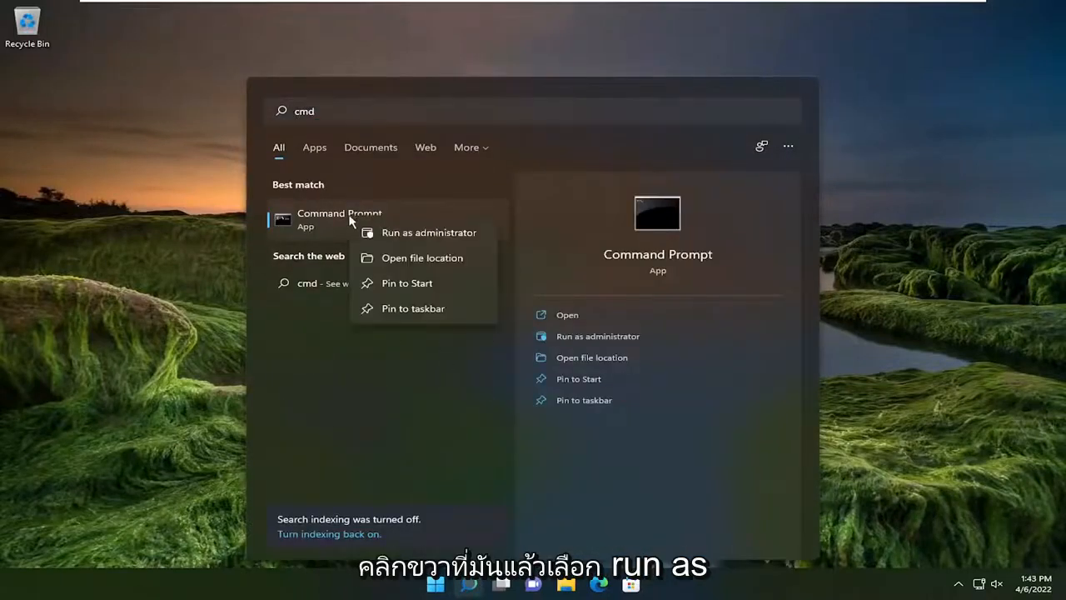
{"action": "left_click", "coordinate": [428, 233]}
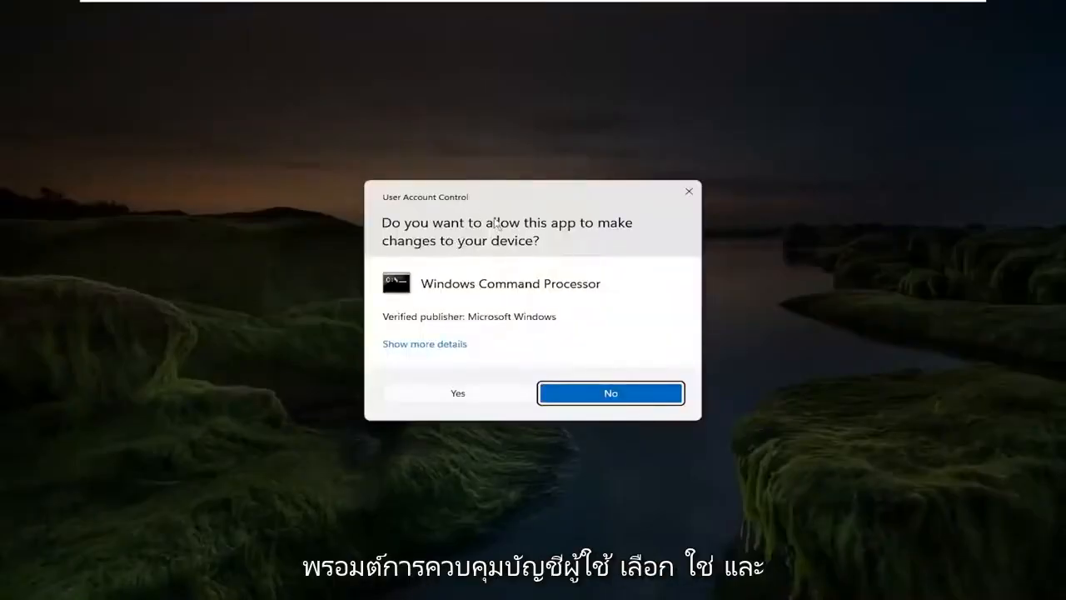
{"action": "left_click", "coordinate": [457, 393]}
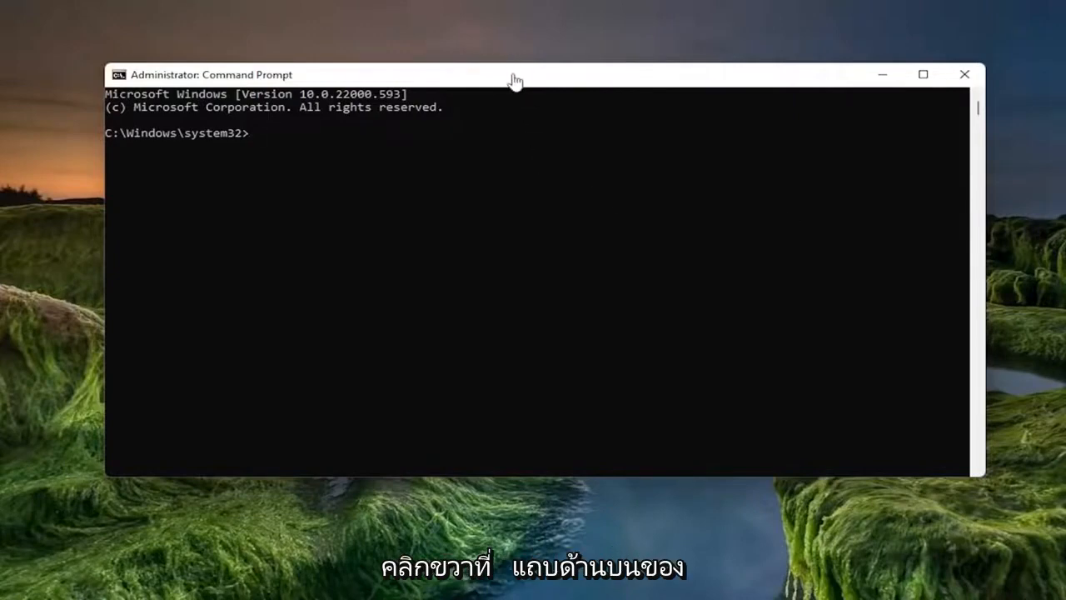
{"action": "right_click", "coordinate": [558, 75]}
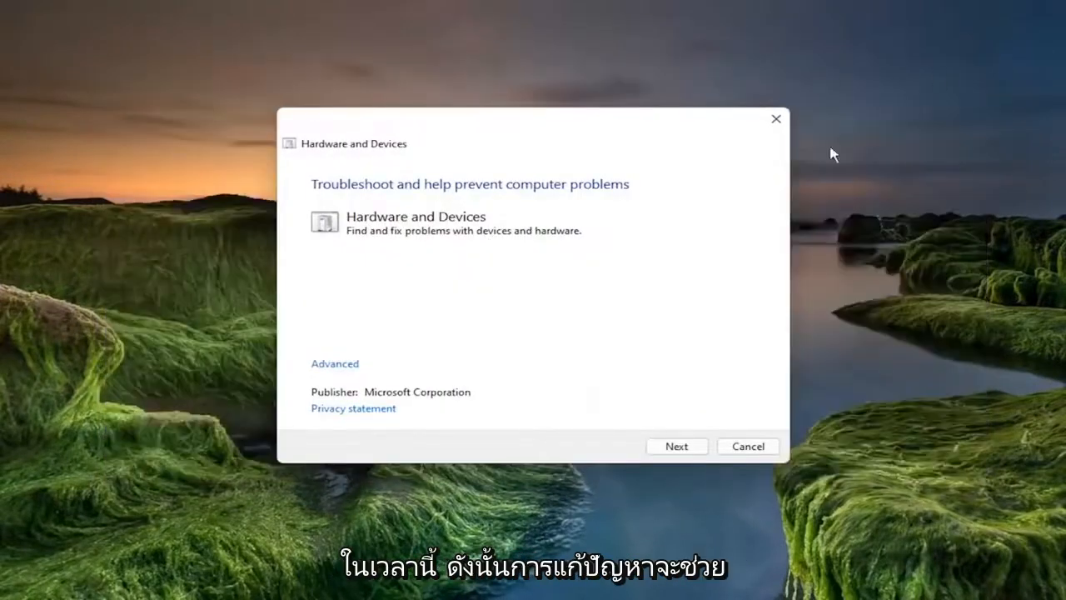
{"action": "mouse_move", "coordinate": [541, 190]}
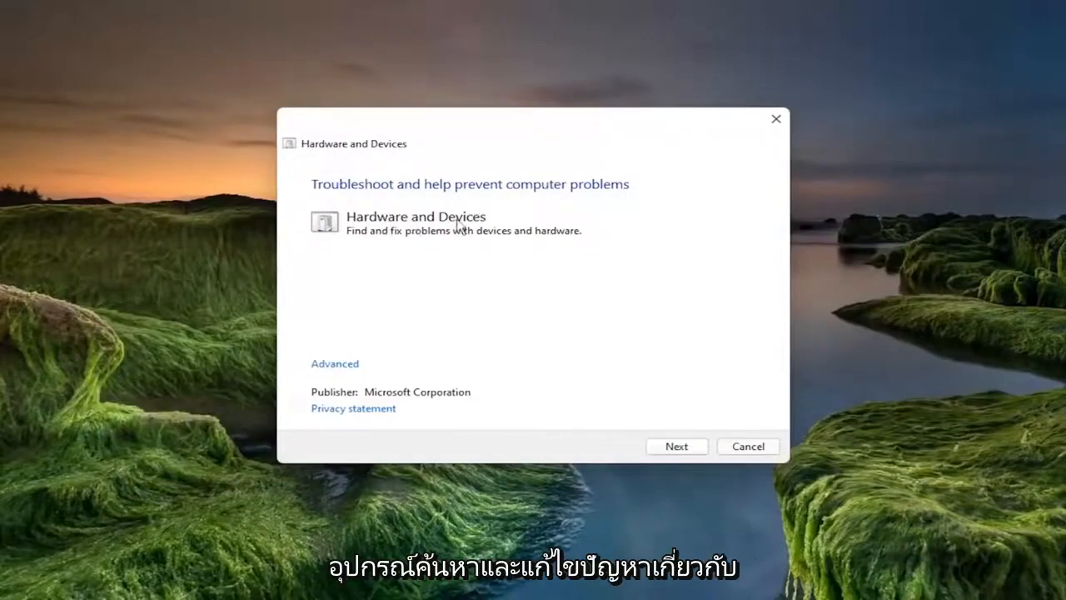
{"action": "mouse_move", "coordinate": [494, 242]}
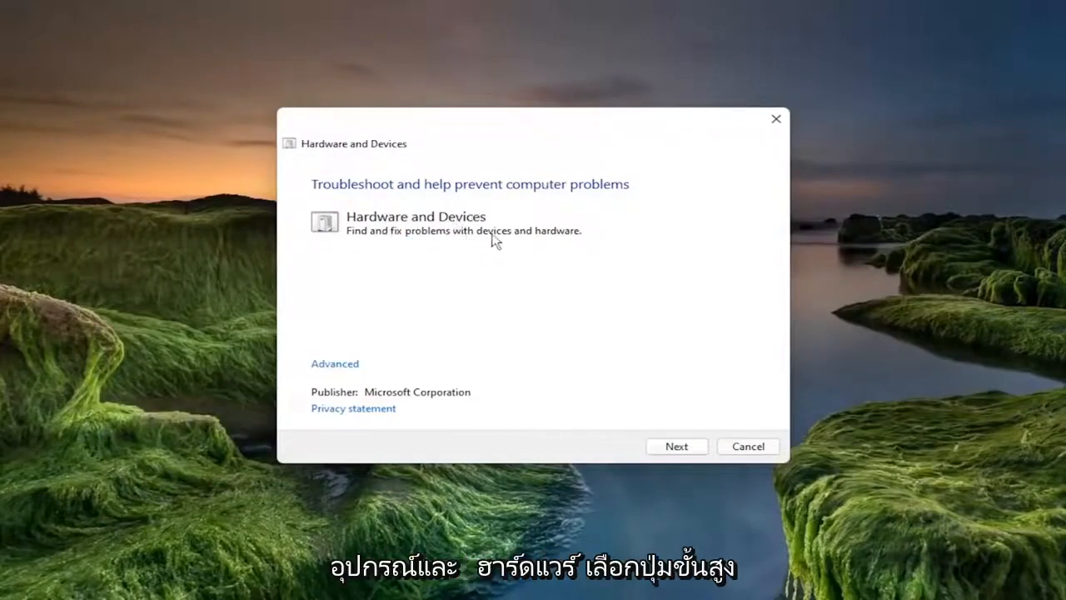
{"action": "mouse_move", "coordinate": [335, 363]}
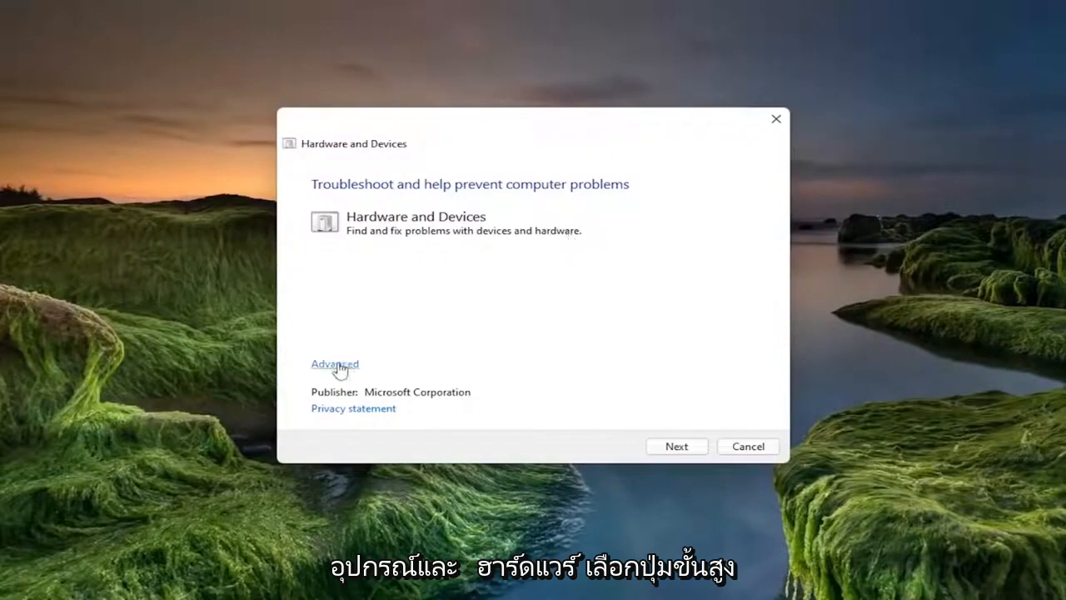
Run the troubleshooter with 'Apply repairs automatically' kept checked, then close it when finished.
{"action": "left_click", "coordinate": [335, 363]}
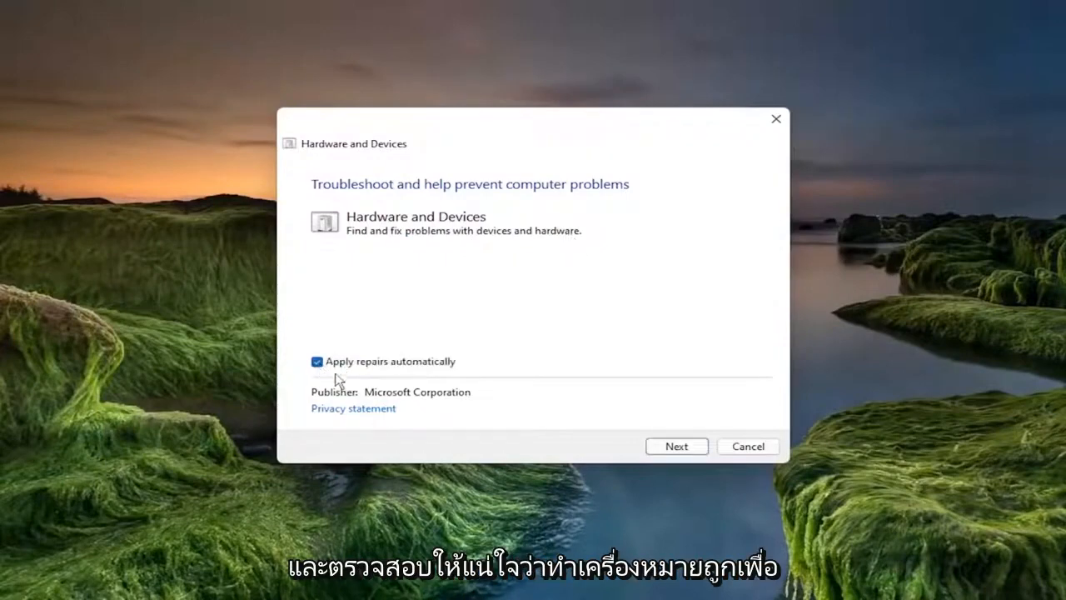
{"action": "mouse_move", "coordinate": [707, 443]}
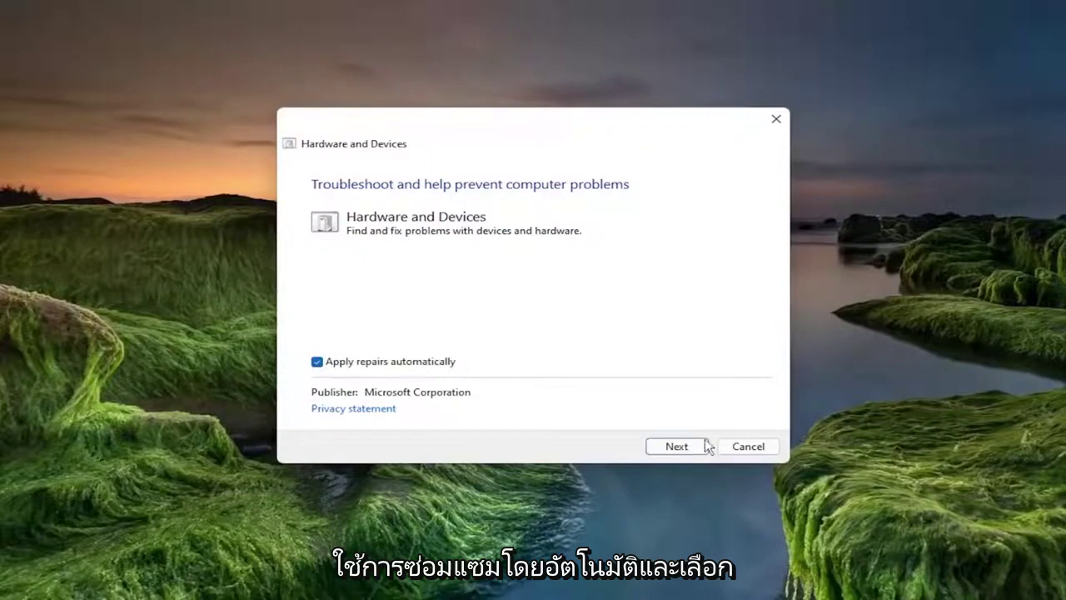
{"action": "left_click", "coordinate": [677, 447]}
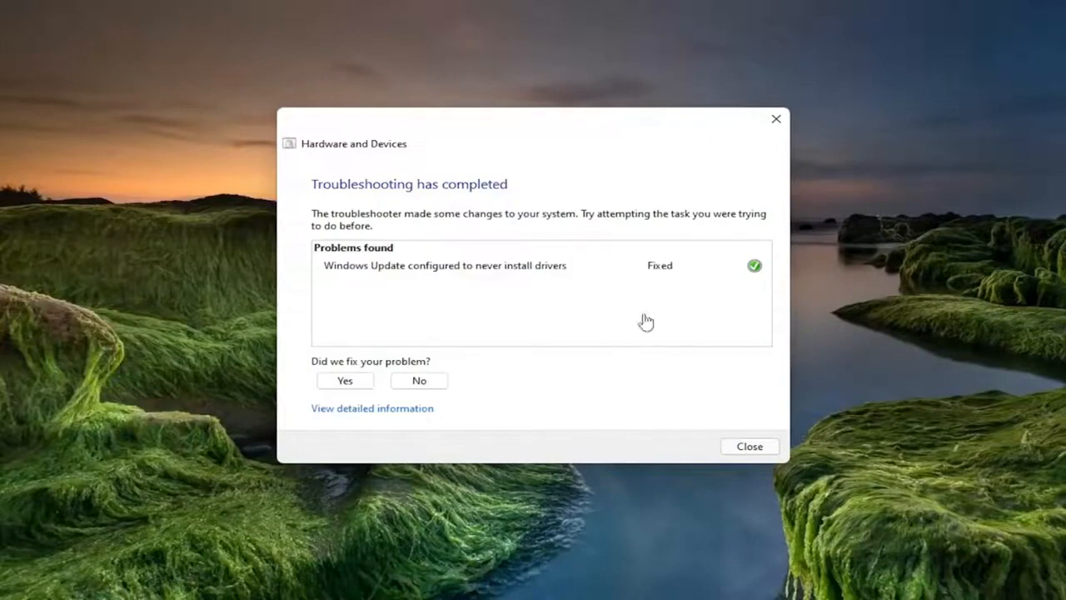
{"action": "mouse_move", "coordinate": [670, 270]}
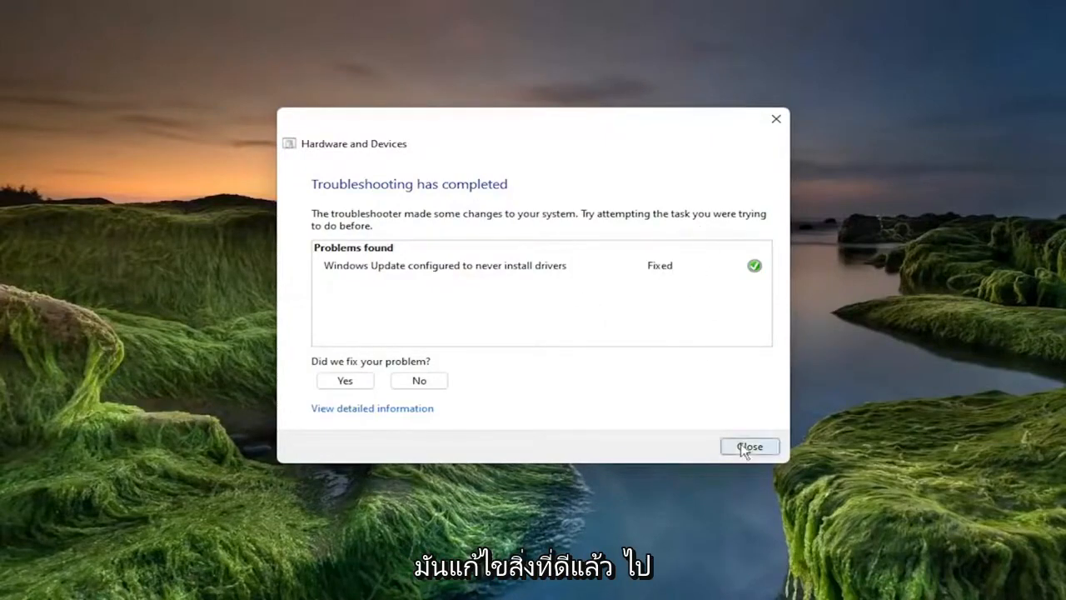
{"action": "left_click", "coordinate": [748, 447]}
{"action": "type", "text": "p"}
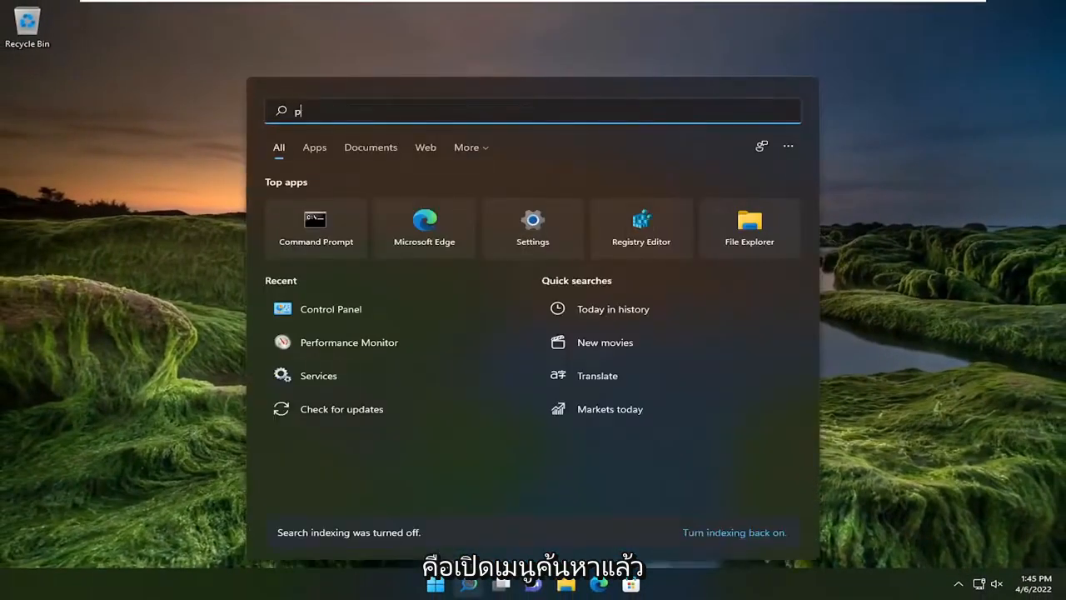
Search 'power' and reach Edit power plan > Change advanced power settings.
{"action": "type", "text": "ower"}
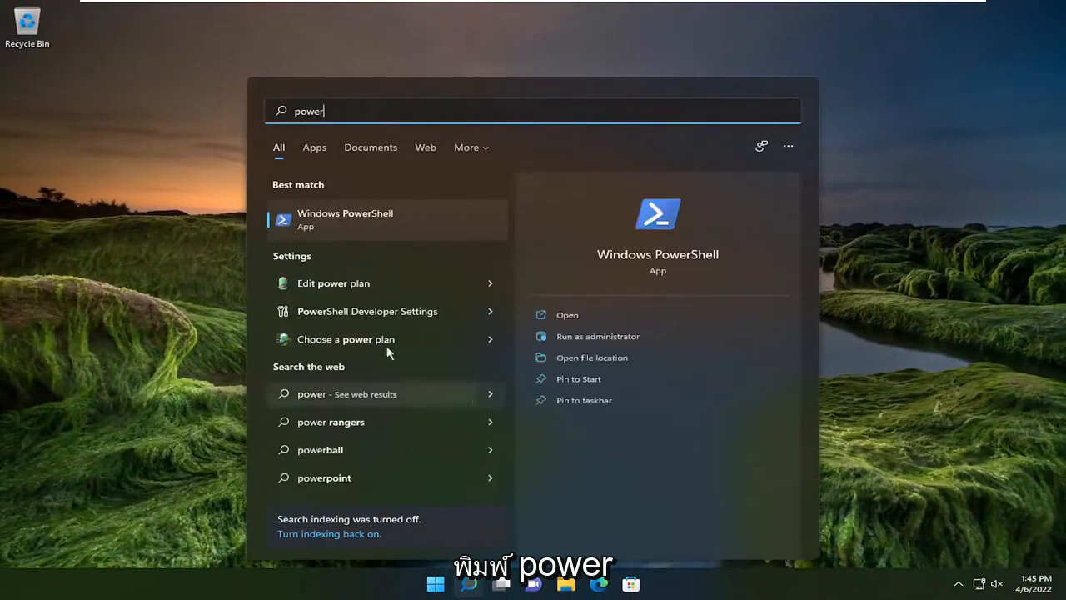
{"action": "mouse_move", "coordinate": [340, 283]}
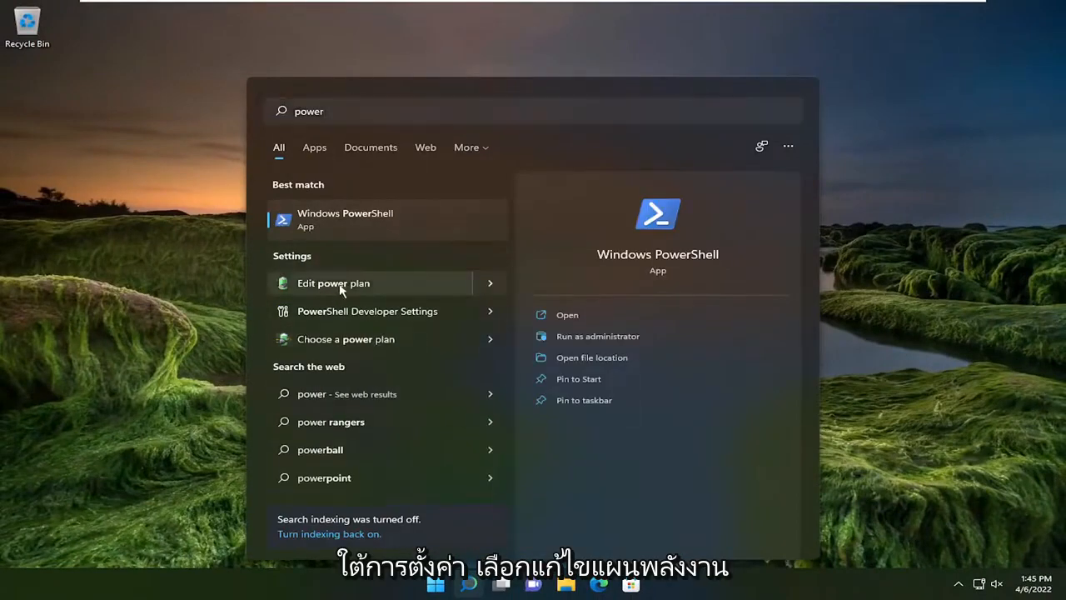
{"action": "left_click", "coordinate": [333, 283]}
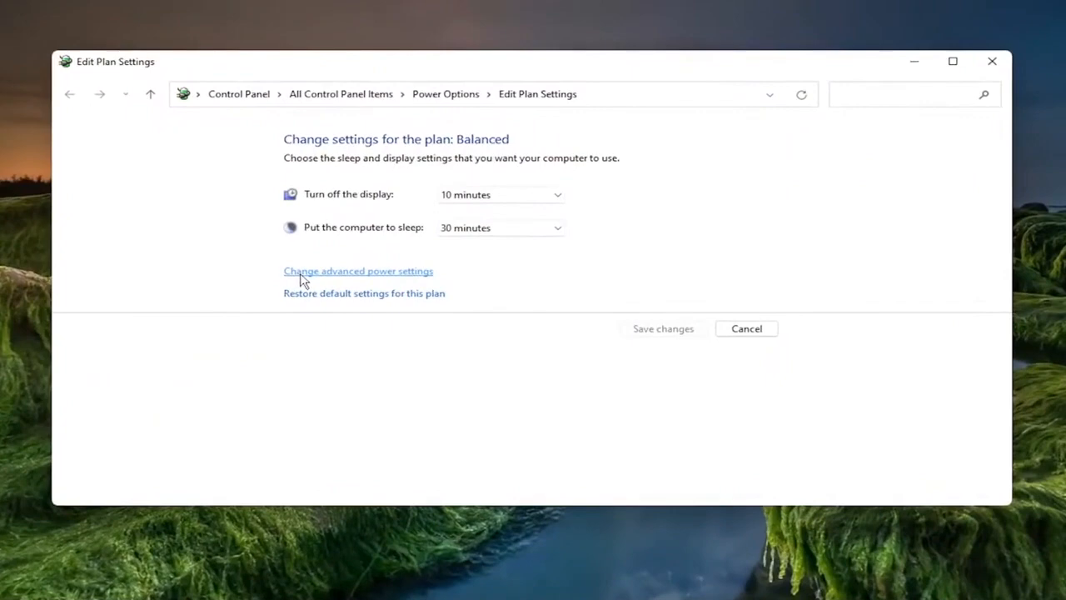
{"action": "mouse_move", "coordinate": [347, 280]}
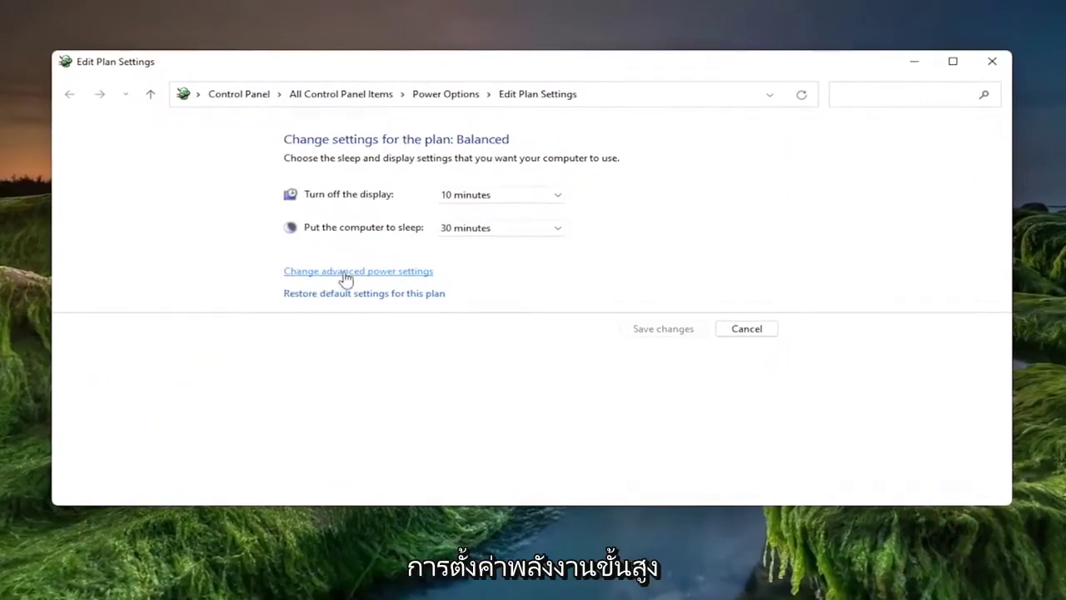
{"action": "left_click", "coordinate": [356, 270]}
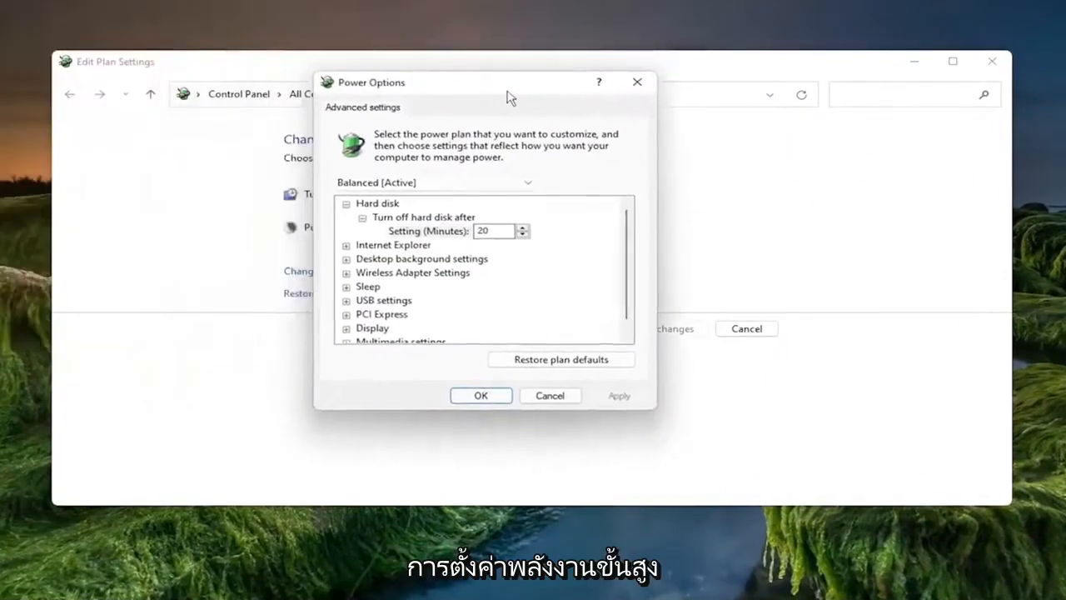
{"action": "left_click_drag", "start_coordinate": [510, 81], "coordinate": [510, 107]}
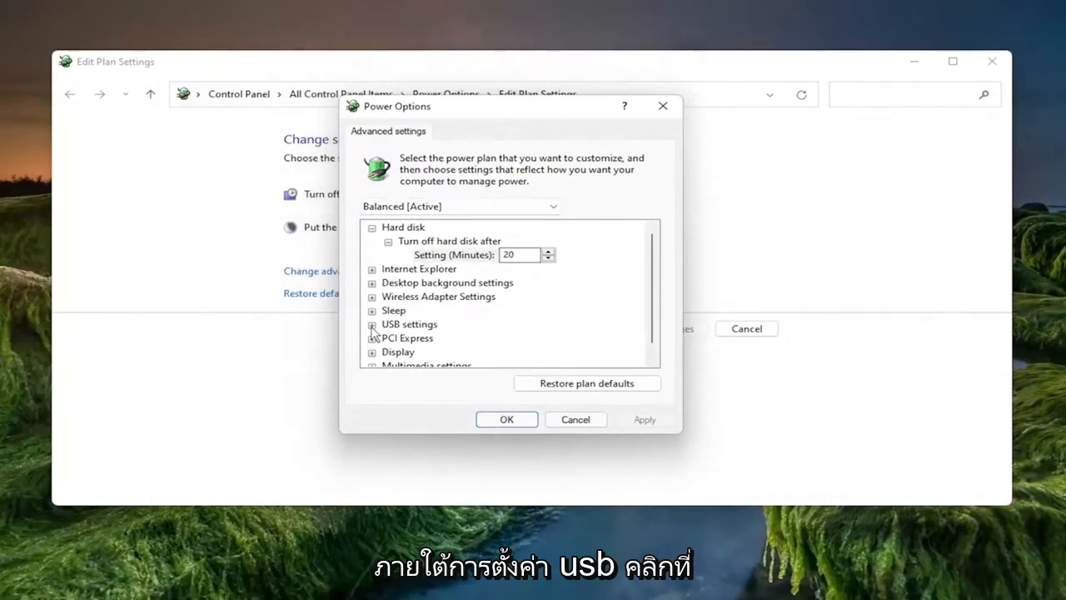
Set USB selective suspend to Disabled under USB settings, apply with OK, and restart the PC.
{"action": "left_click", "coordinate": [374, 323]}
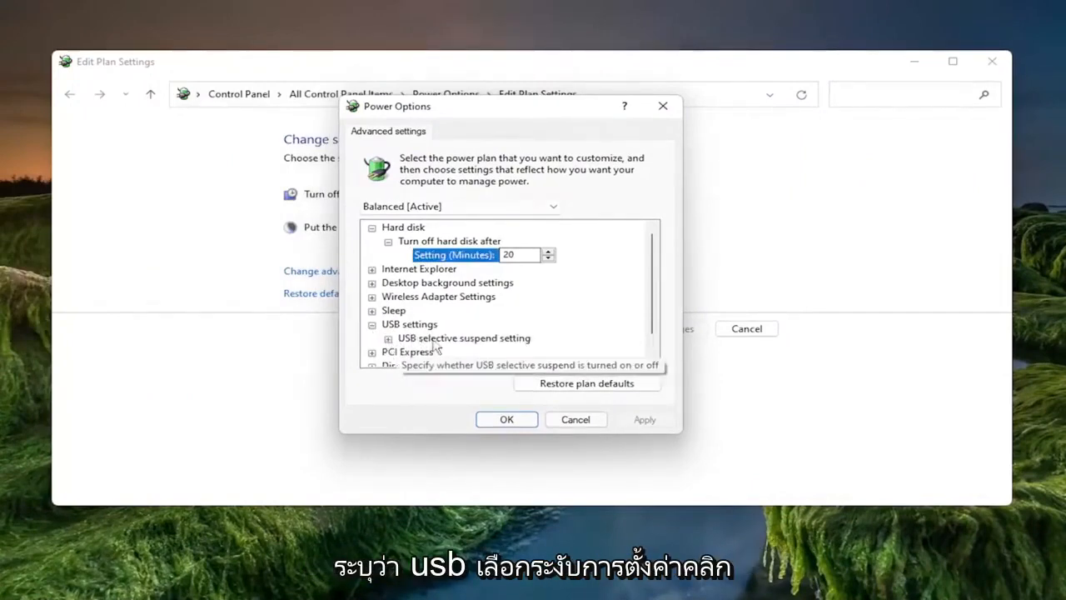
{"action": "left_click", "coordinate": [388, 338]}
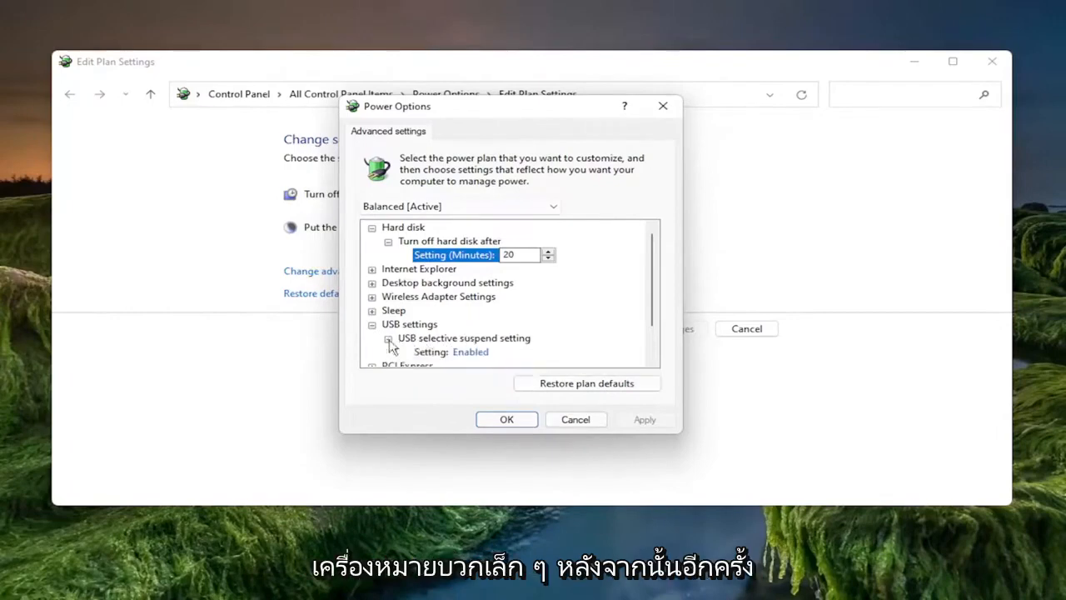
{"action": "mouse_move", "coordinate": [470, 352]}
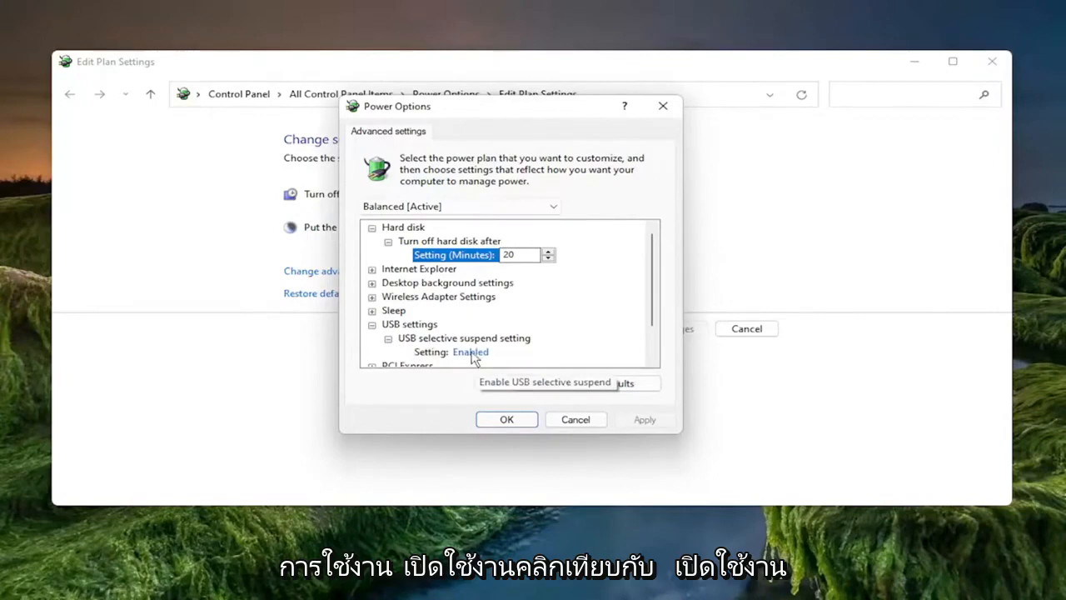
{"action": "left_click", "coordinate": [470, 352]}
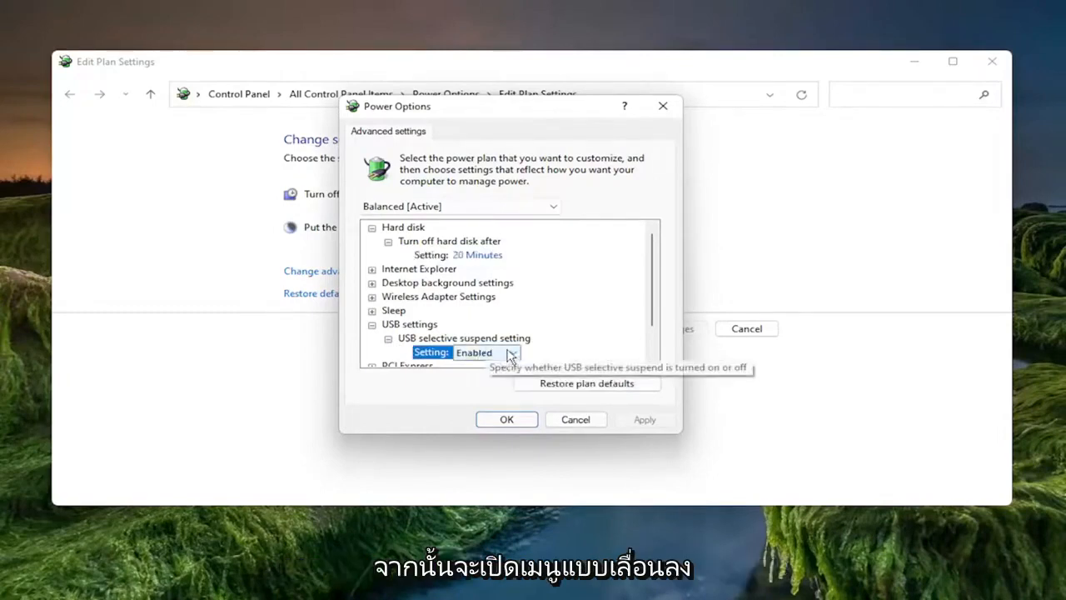
{"action": "mouse_move", "coordinate": [512, 353]}
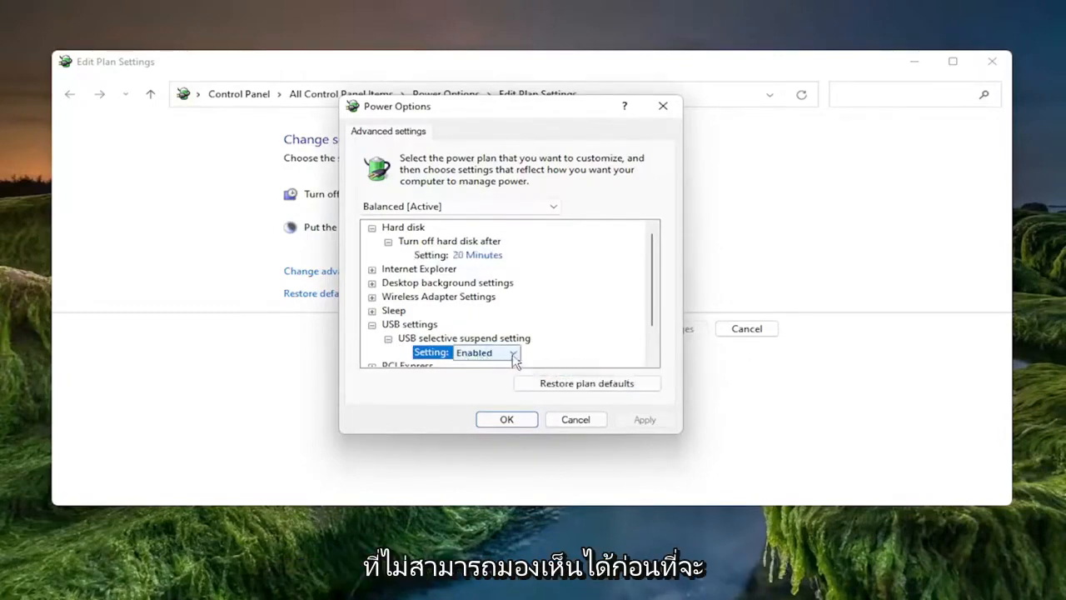
{"action": "left_click", "coordinate": [513, 351]}
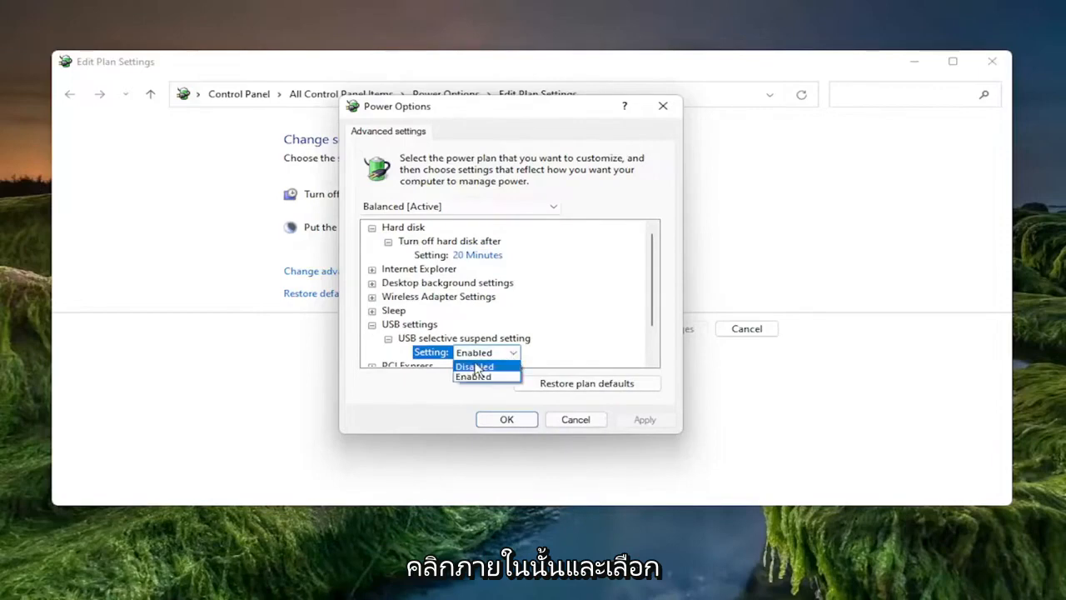
{"action": "left_click", "coordinate": [473, 366]}
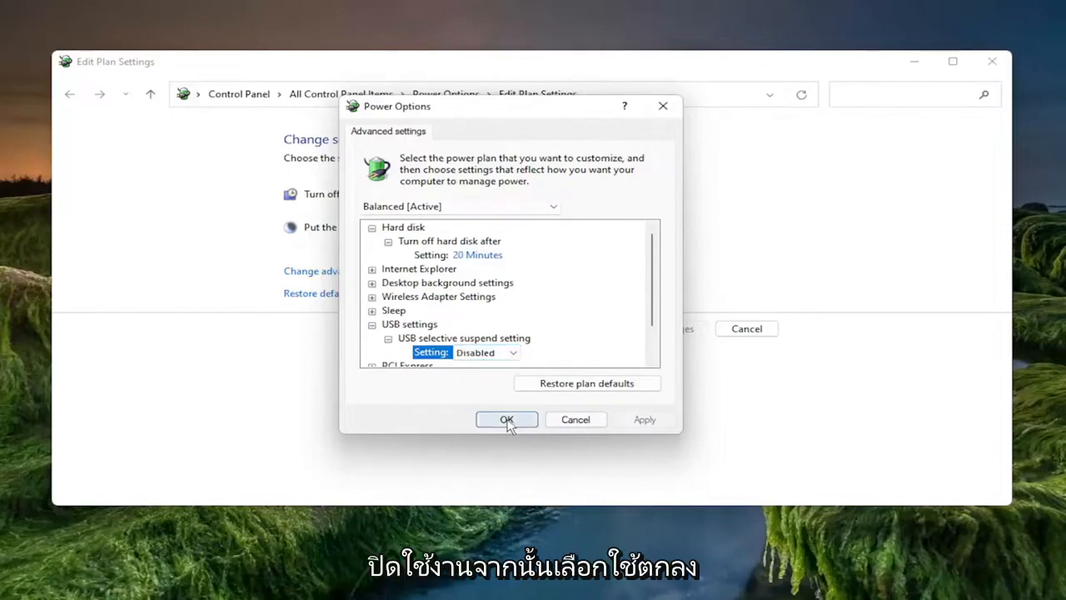
{"action": "left_click", "coordinate": [507, 420]}
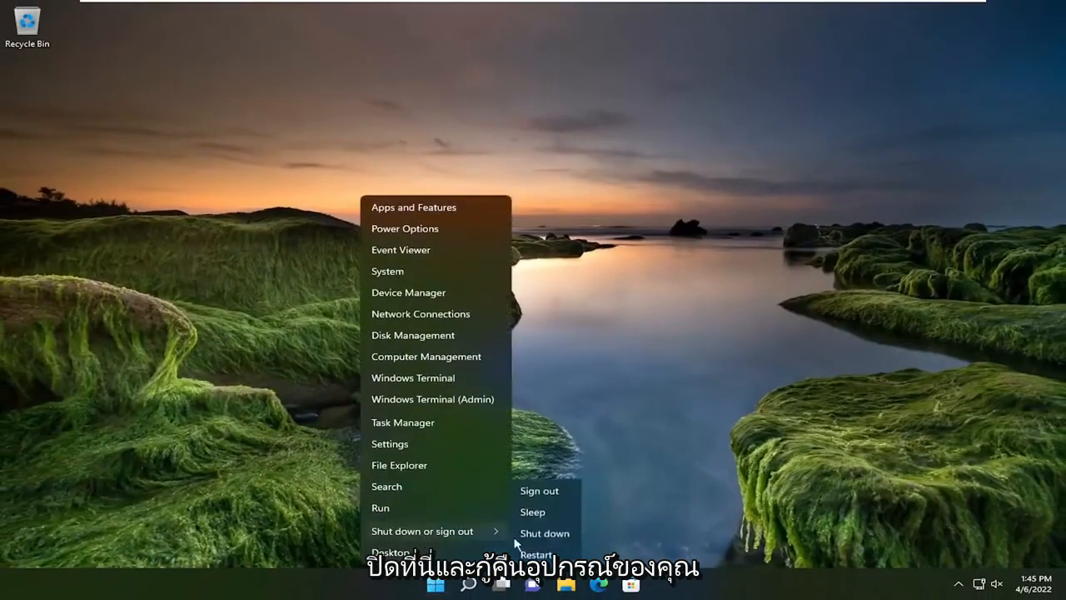
{"action": "left_click", "coordinate": [536, 553]}
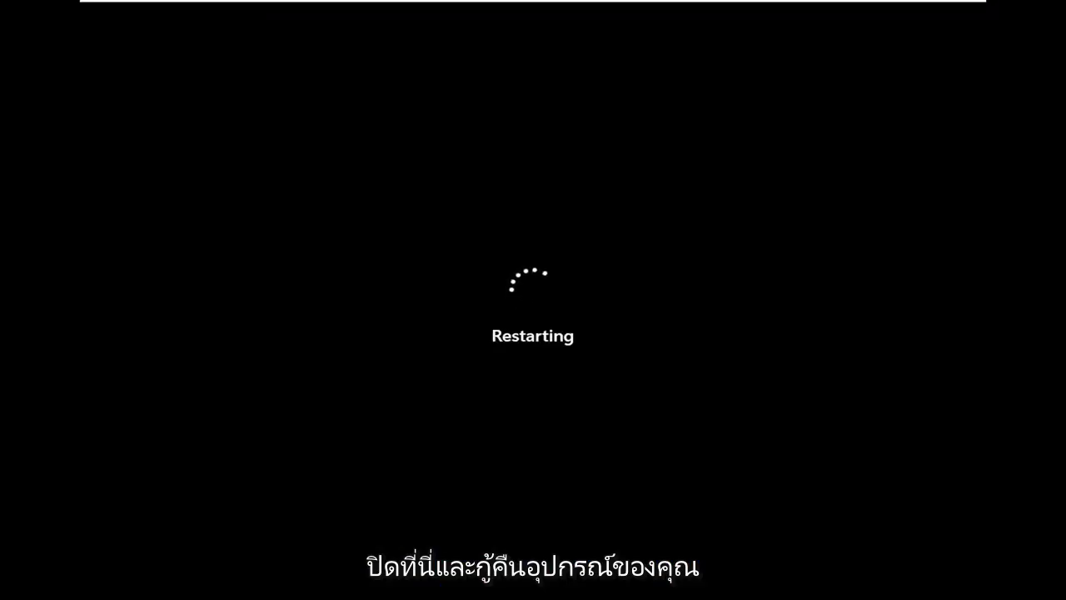